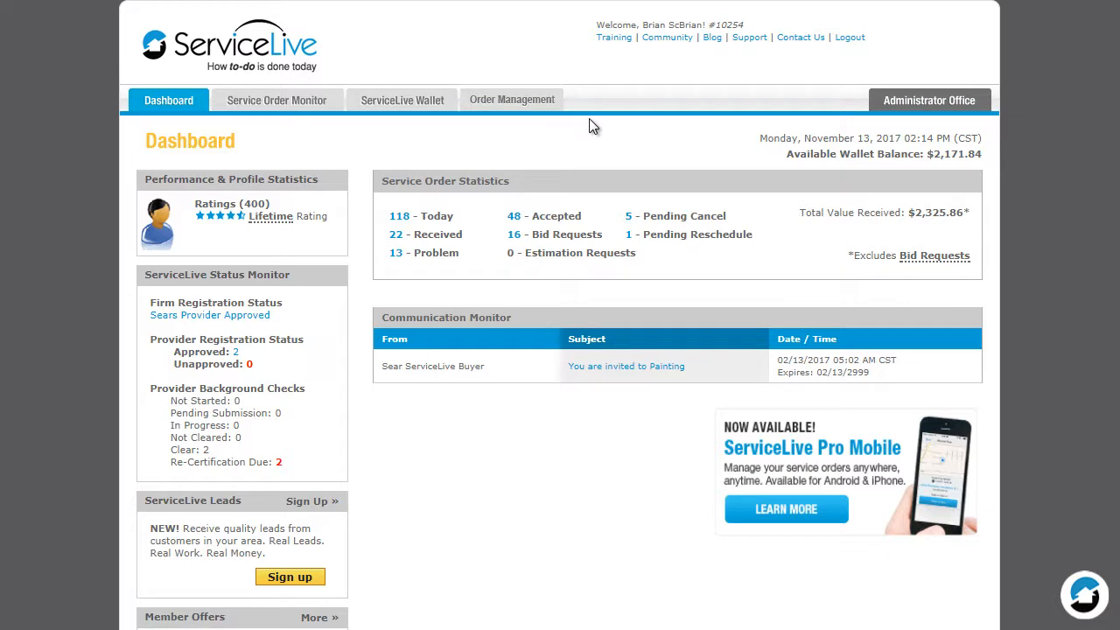
{"action": "mouse_move", "coordinate": [609, 126]}
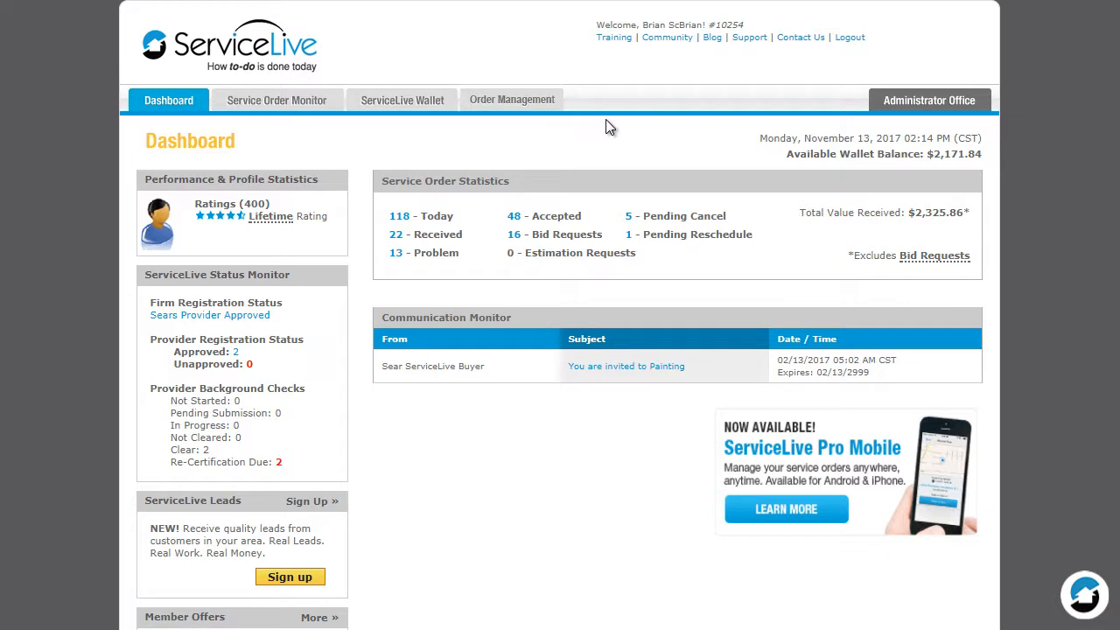
Step: Review Member Offers and SPN Monitor, then expand the Administrator Office menu with team, company profile and SPN options
{"action": "left_click", "coordinate": [927, 100]}
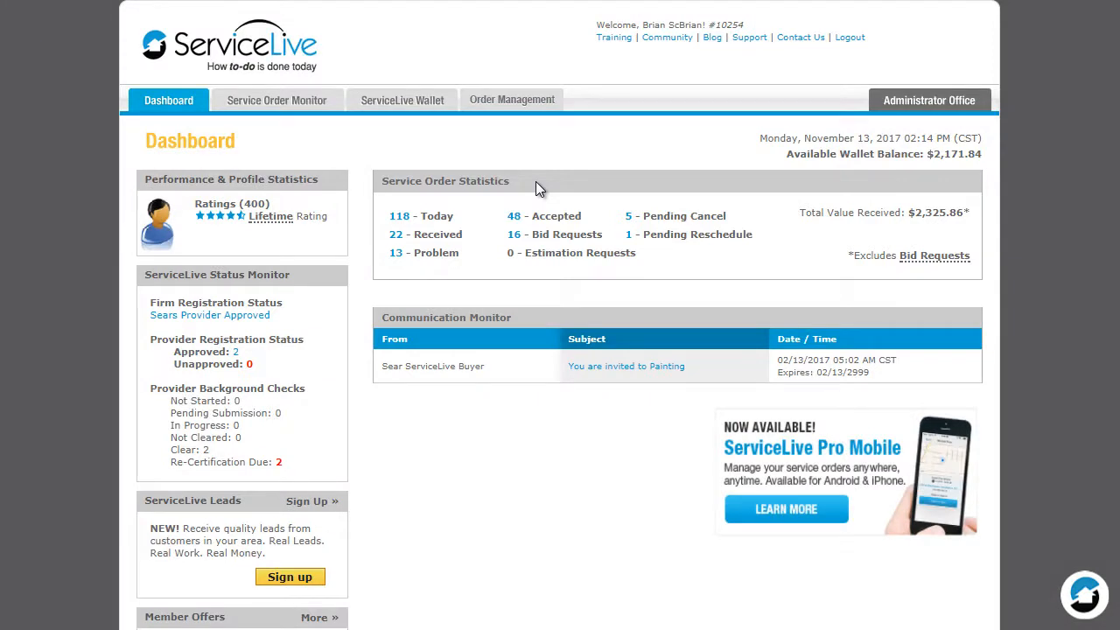
{"action": "mouse_move", "coordinate": [448, 218]}
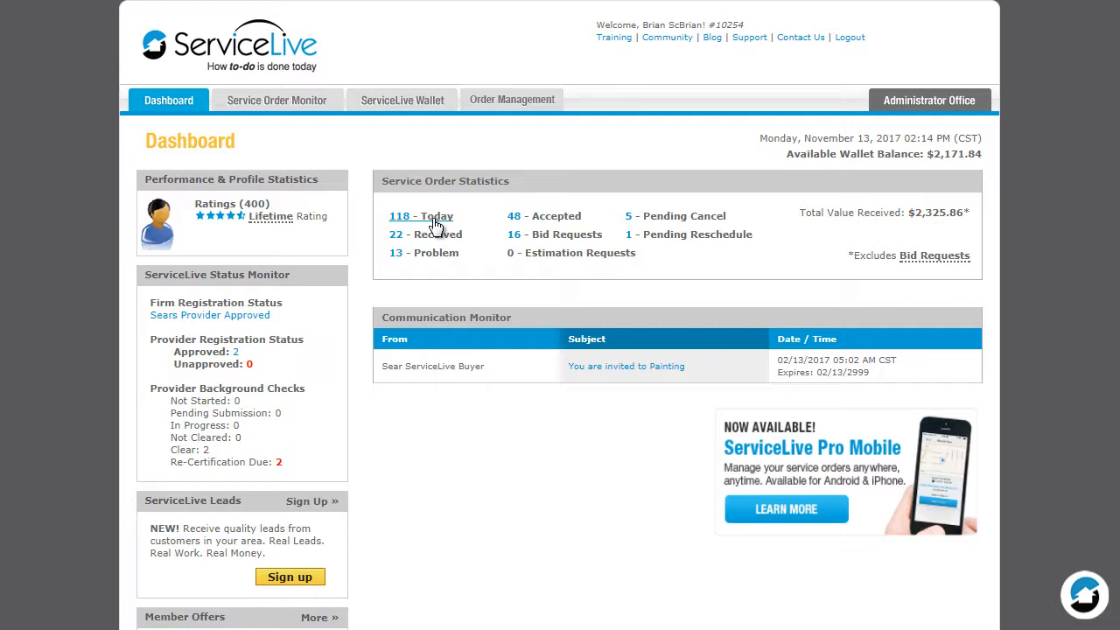
{"action": "mouse_move", "coordinate": [543, 219]}
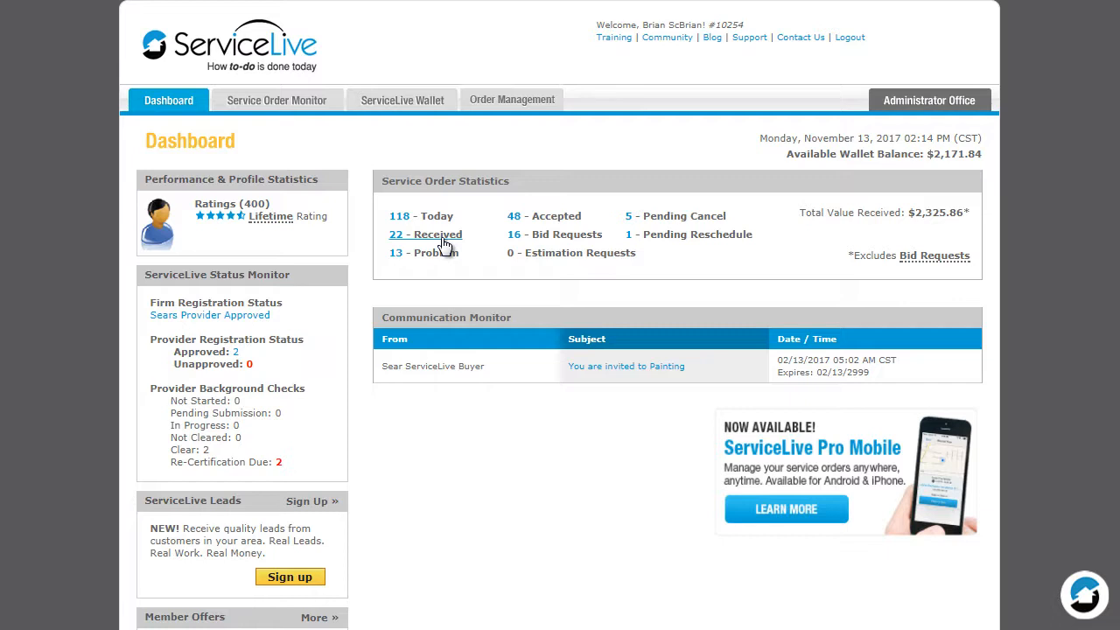
{"action": "mouse_move", "coordinate": [553, 238]}
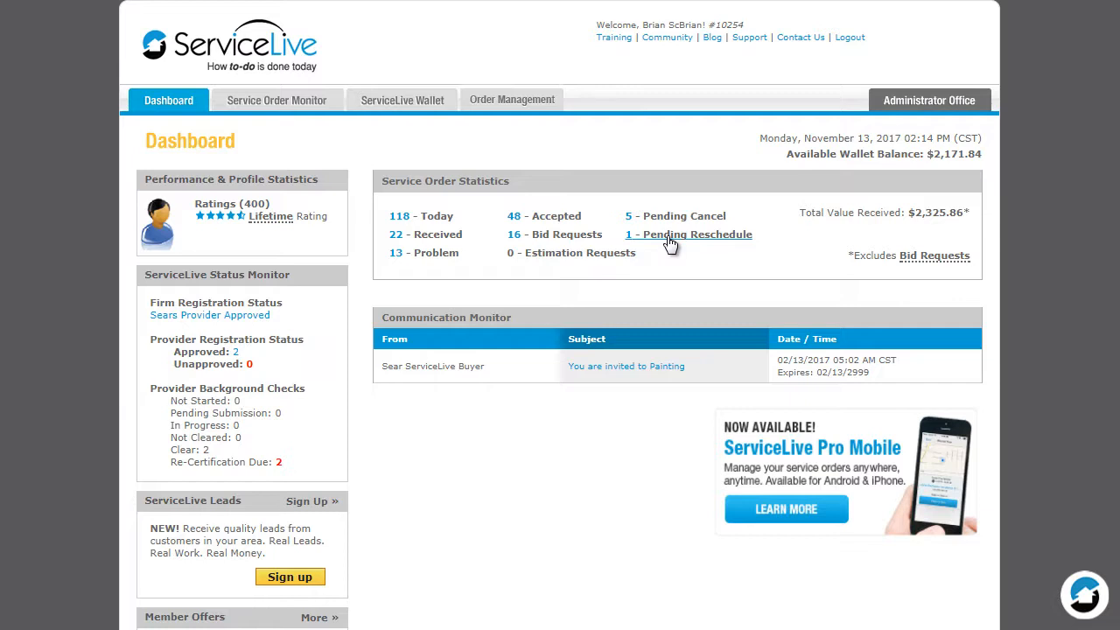
{"action": "mouse_move", "coordinate": [476, 261]}
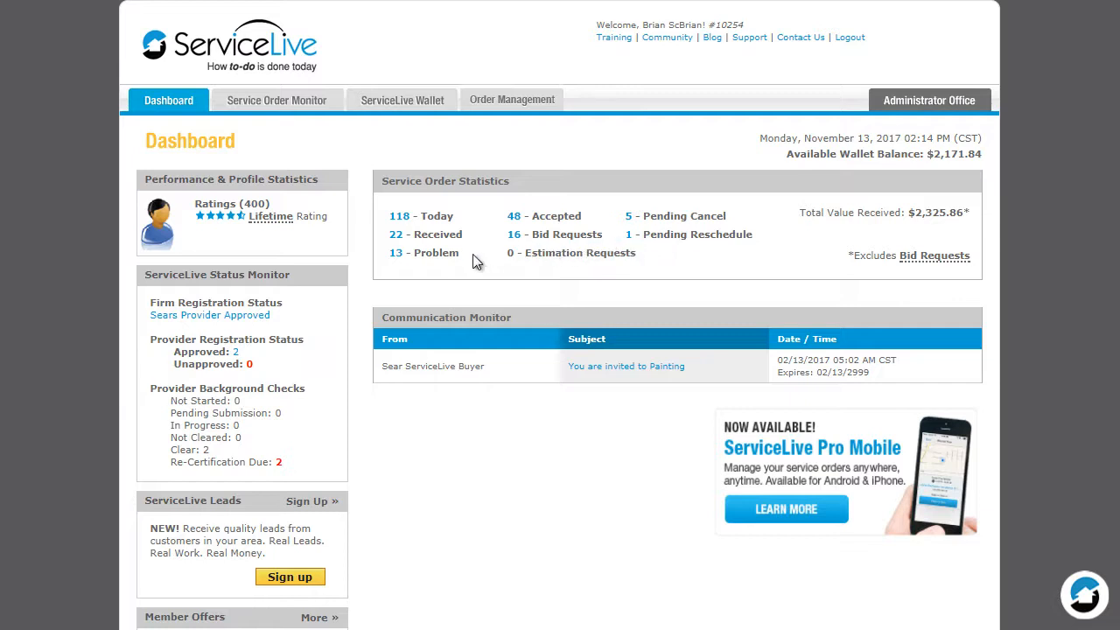
{"action": "mouse_move", "coordinate": [434, 252]}
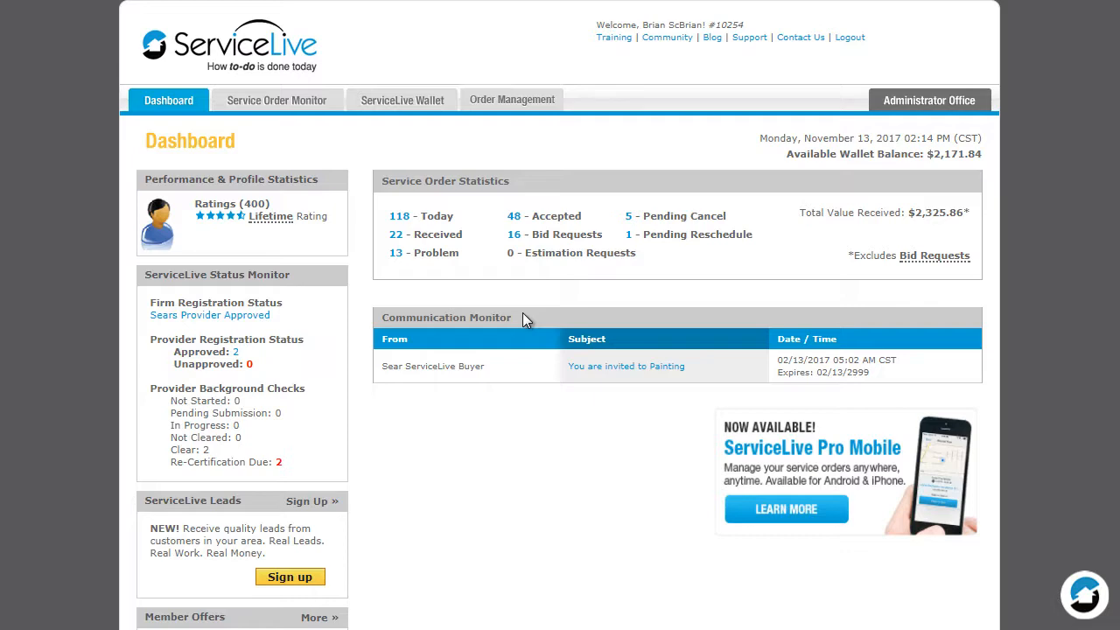
{"action": "mouse_move", "coordinate": [716, 518]}
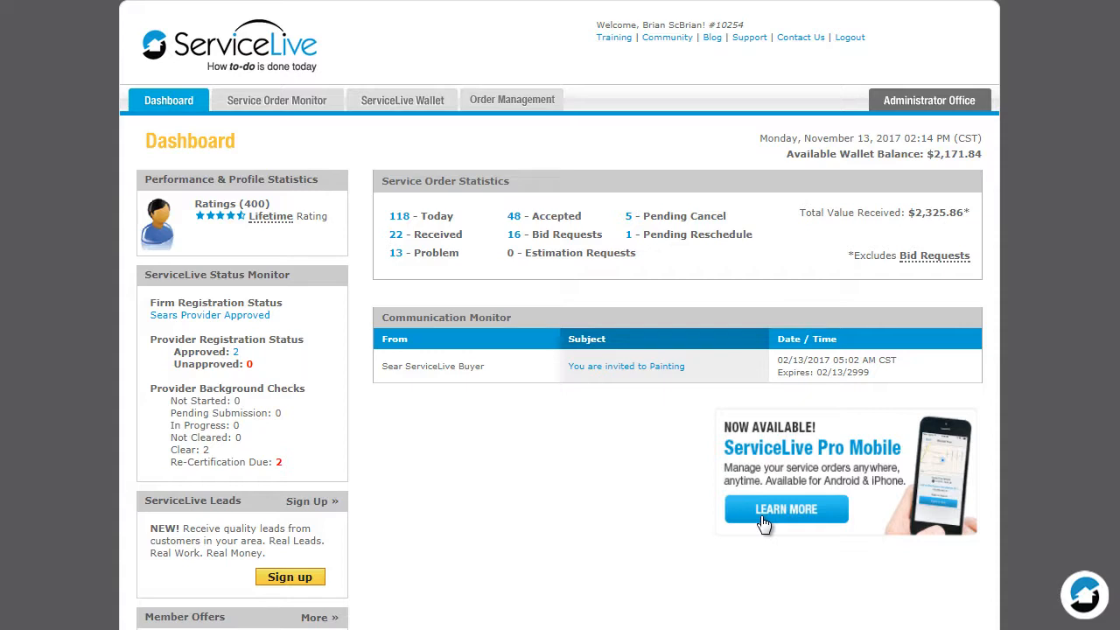
{"action": "mouse_move", "coordinate": [381, 371]}
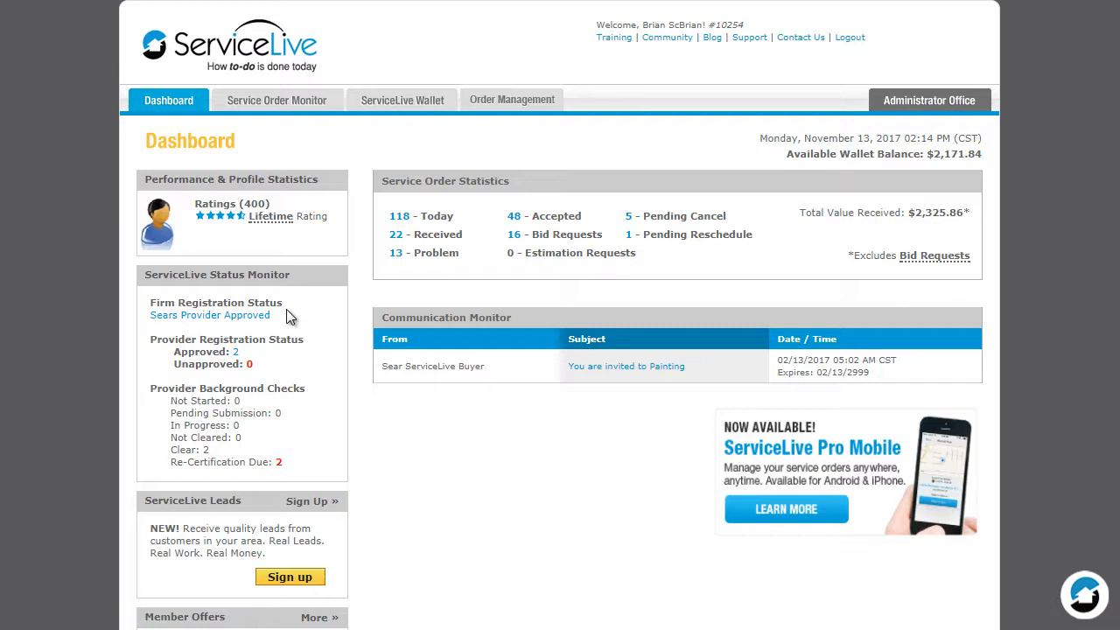
{"action": "mouse_move", "coordinate": [307, 354]}
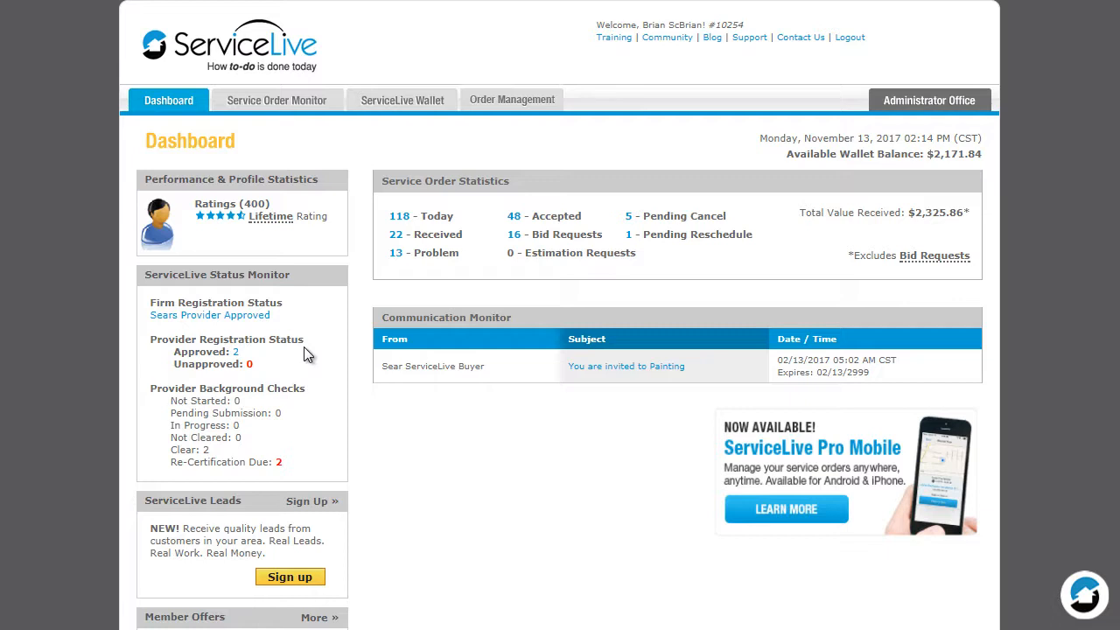
{"action": "mouse_move", "coordinate": [319, 395]}
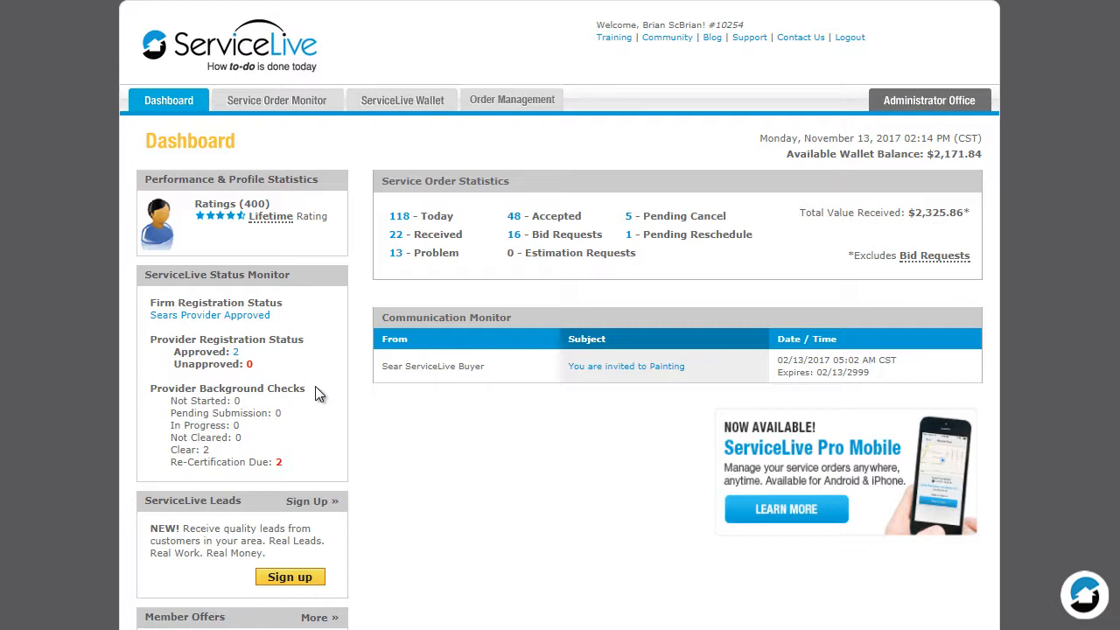
{"action": "mouse_move", "coordinate": [304, 406]}
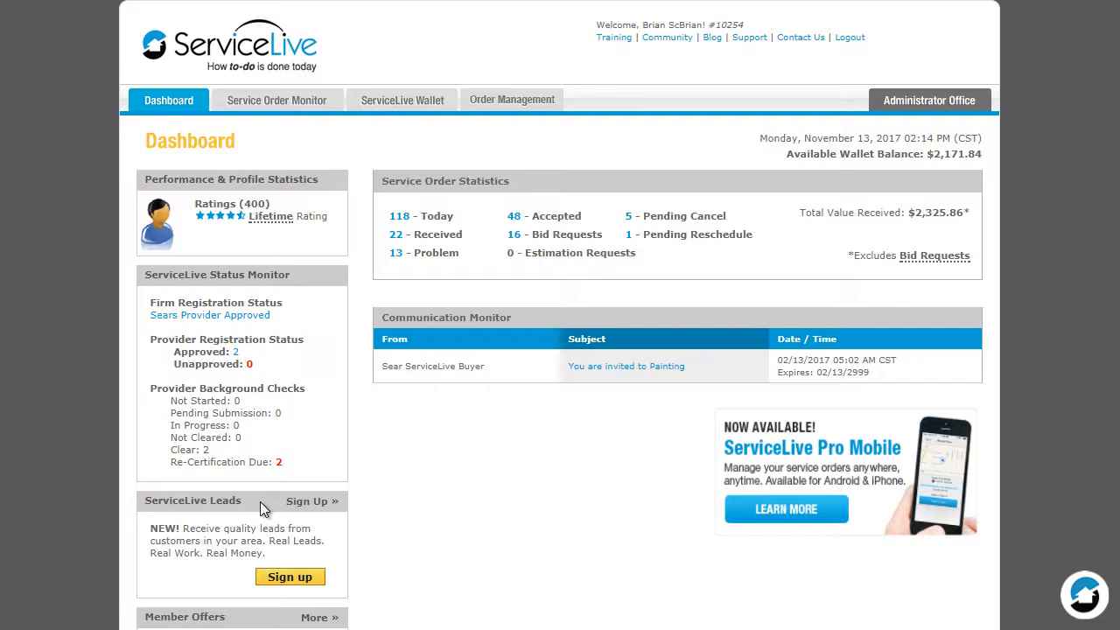
{"action": "mouse_move", "coordinate": [304, 505]}
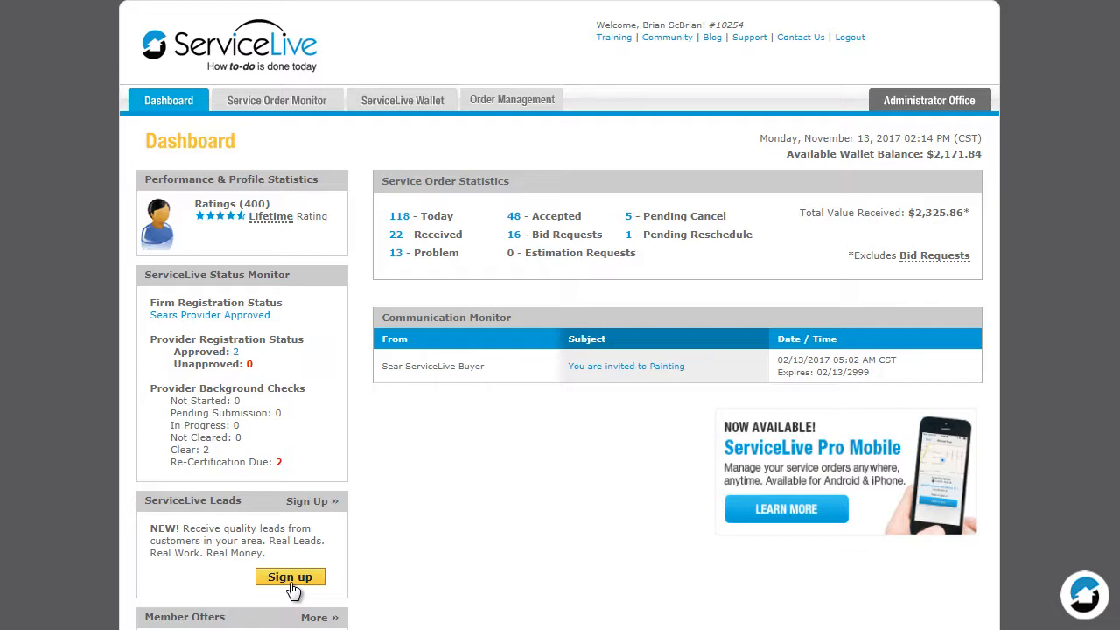
{"action": "scroll", "scroll_direction": "down", "scroll_amount": 3}
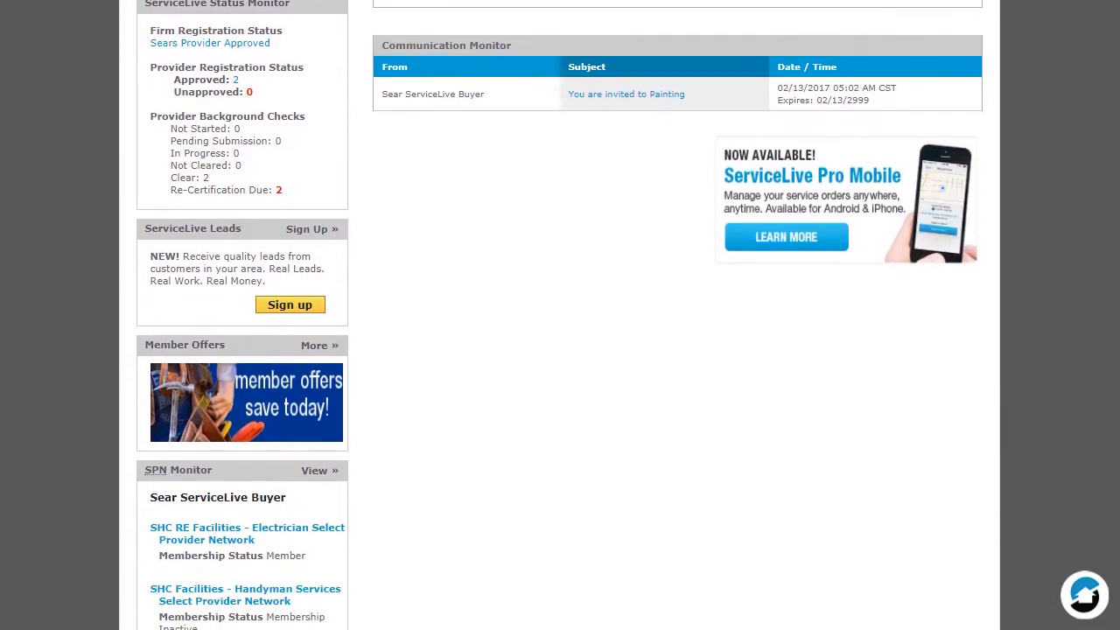
{"action": "scroll", "scroll_direction": "down", "scroll_amount": 3}
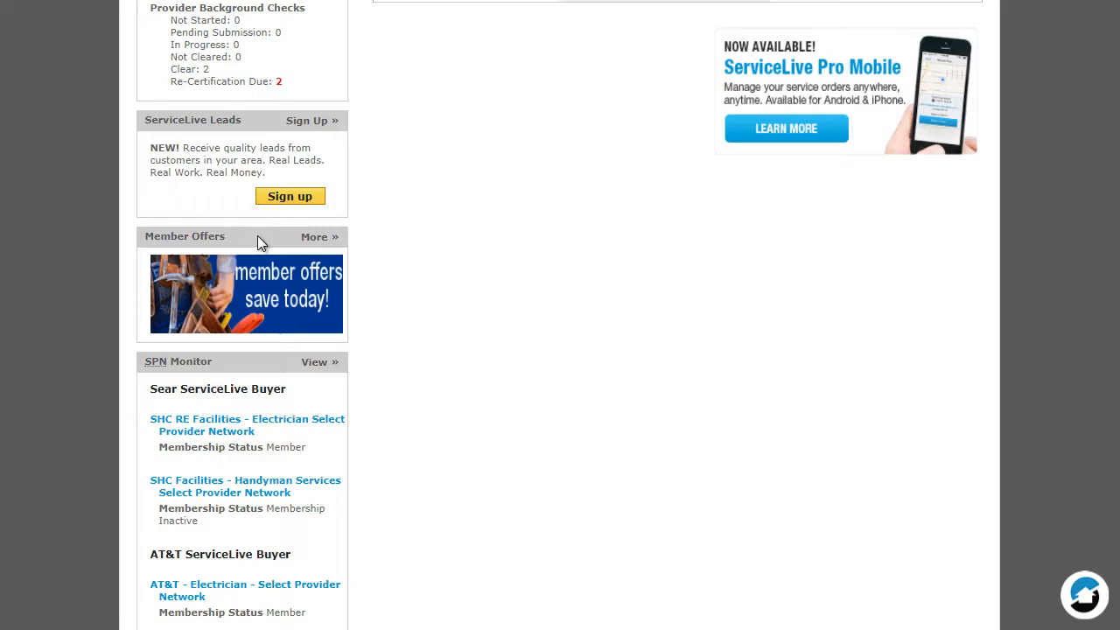
{"action": "mouse_move", "coordinate": [290, 245]}
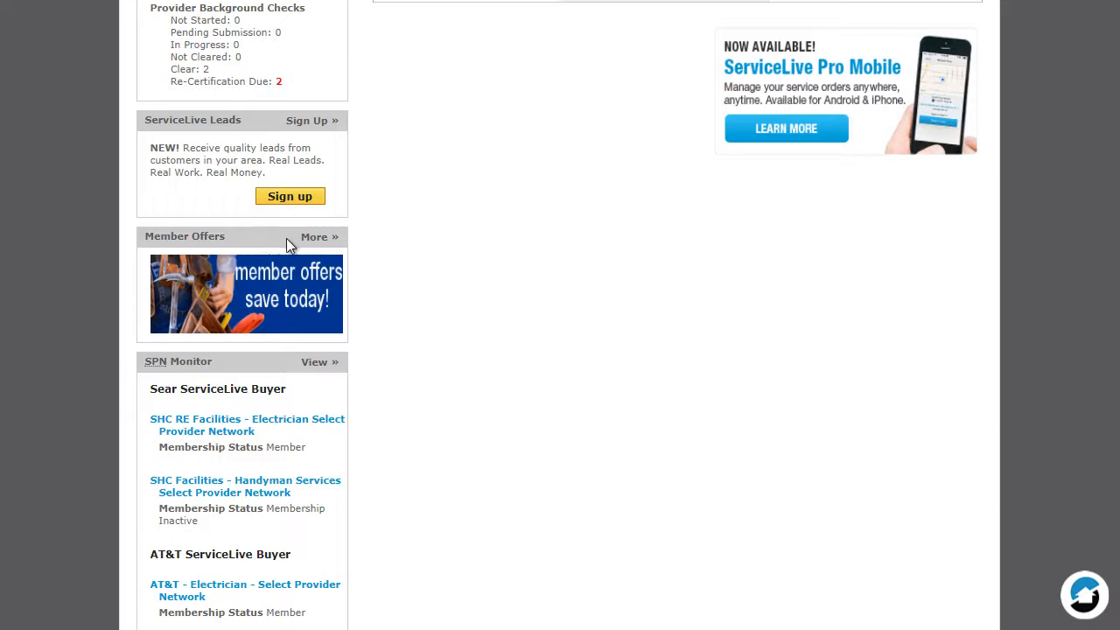
{"action": "mouse_move", "coordinate": [306, 296]}
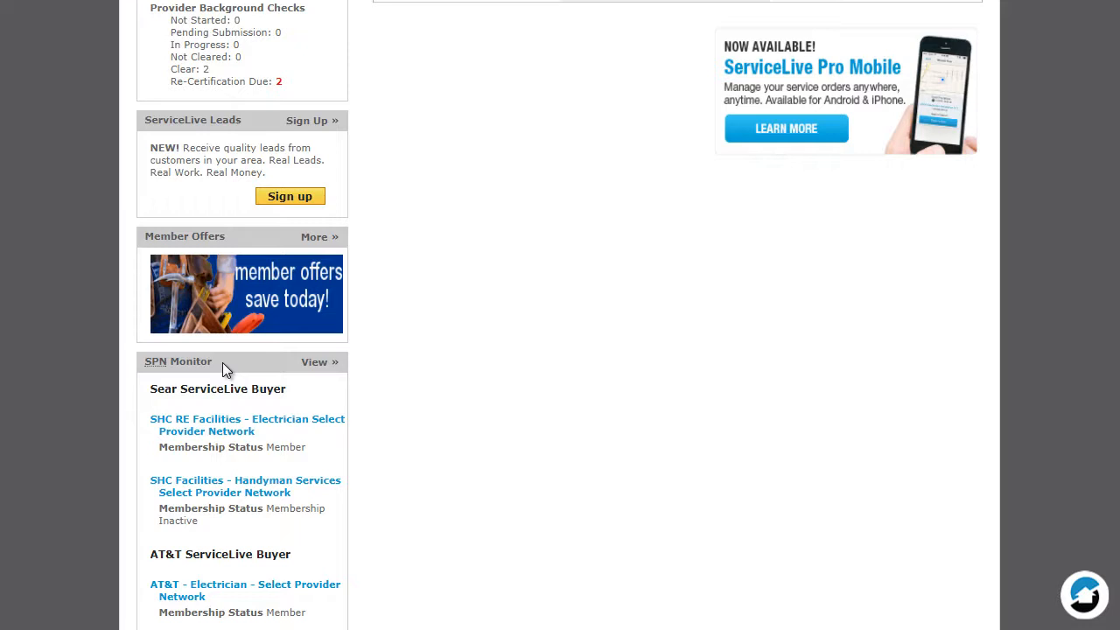
{"action": "mouse_move", "coordinate": [232, 372]}
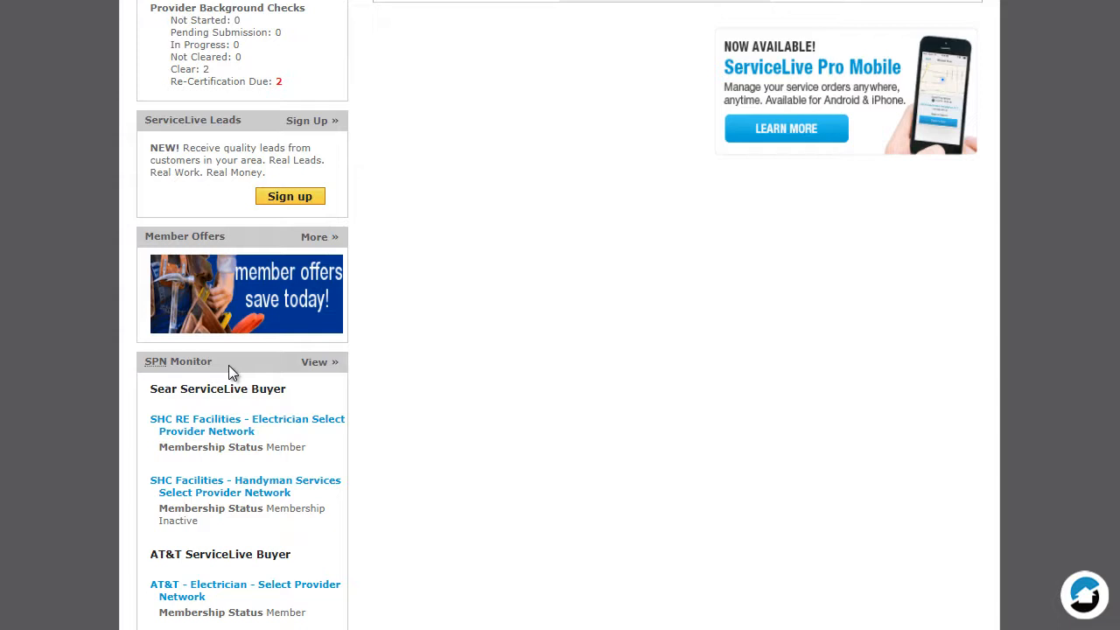
{"action": "mouse_move", "coordinate": [244, 371]}
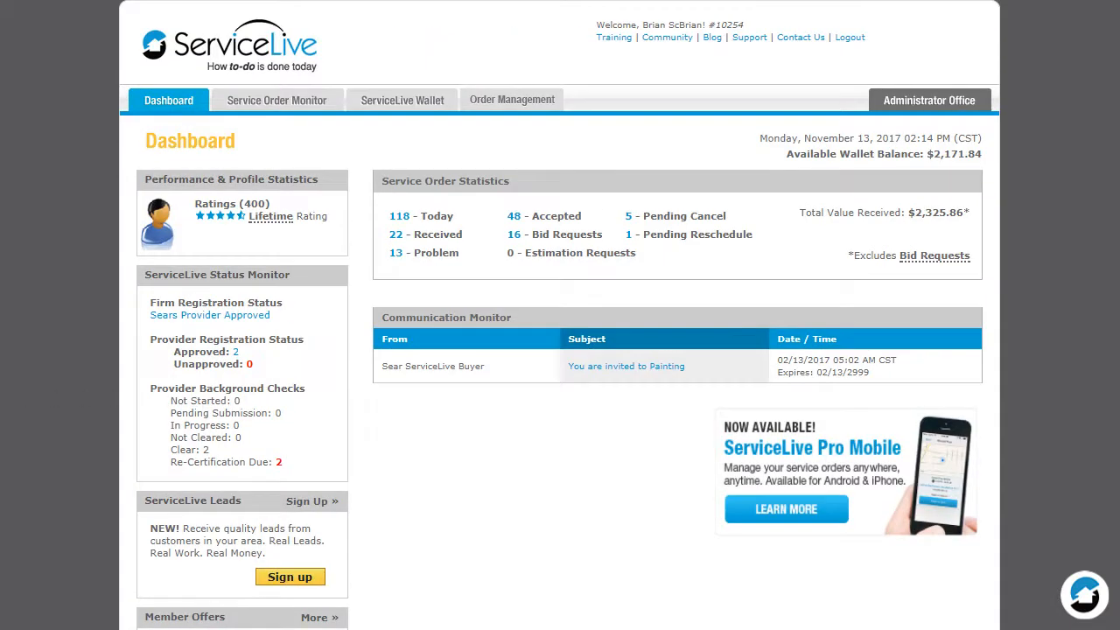
{"action": "left_click", "coordinate": [929, 100]}
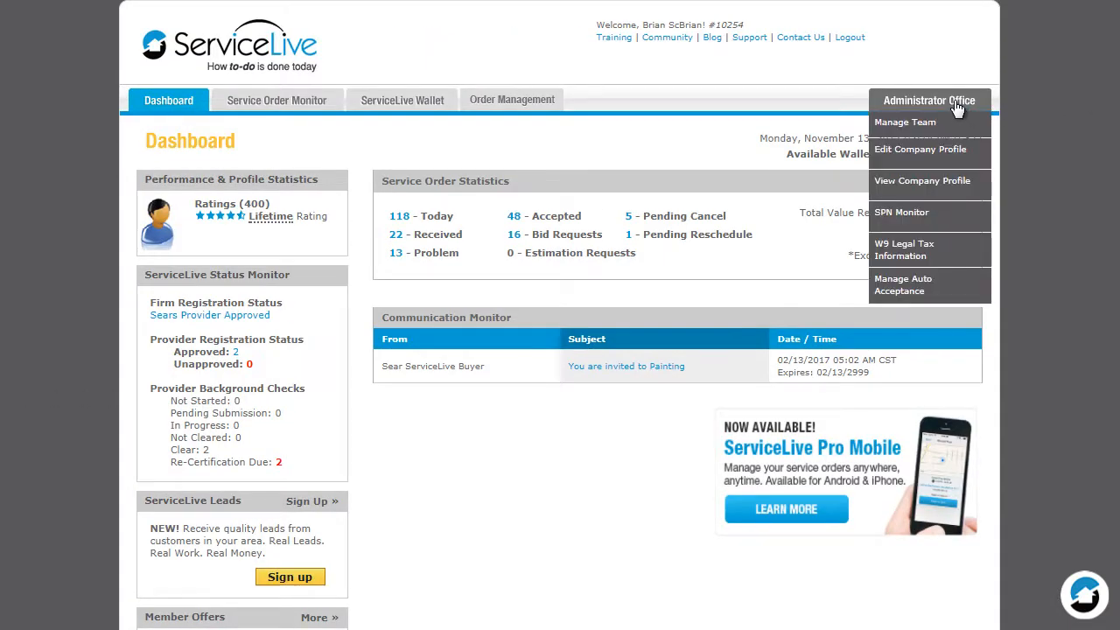